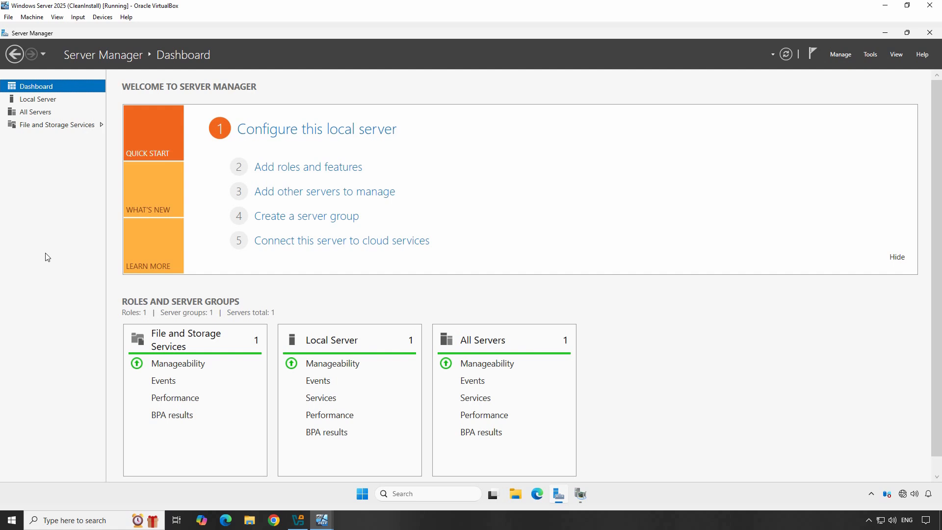
# Step: Show the Local Server properties for SERVER1
pyautogui.click(38, 99)
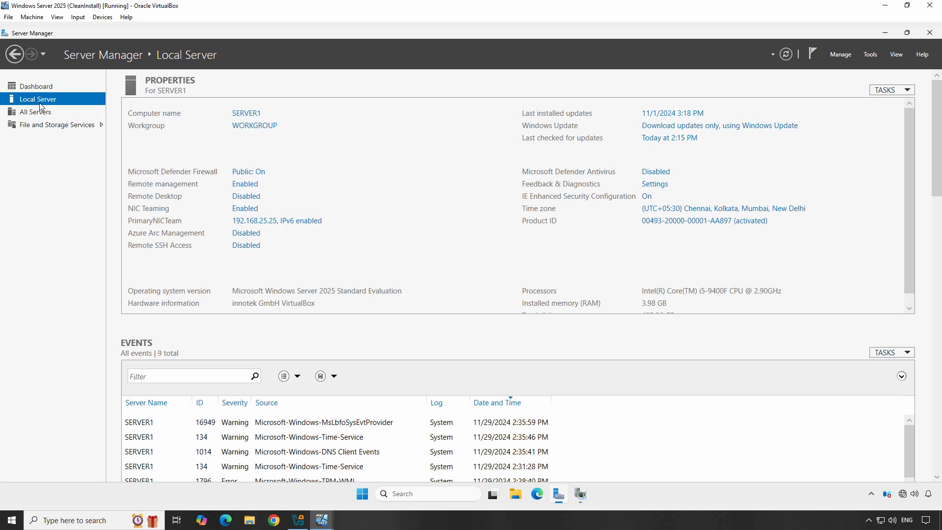
pyautogui.moveTo(192, 171)
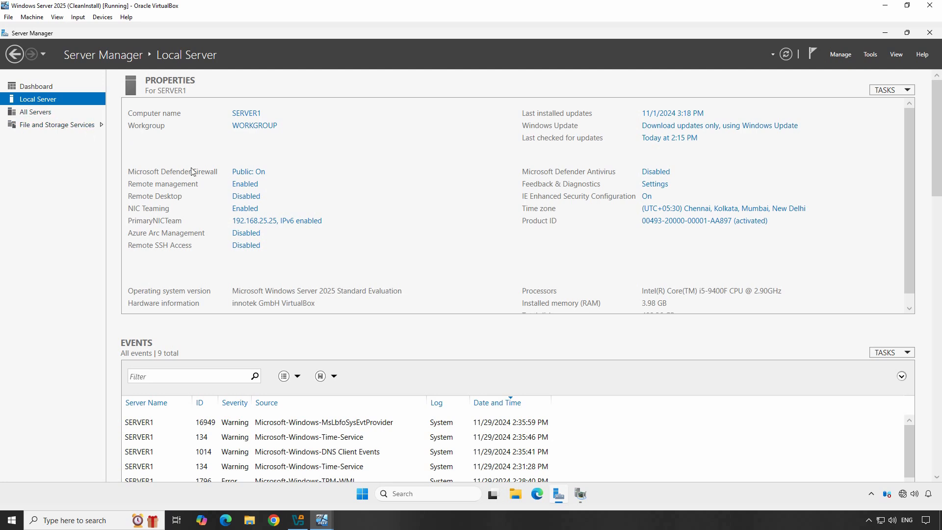
# Step: Allow remote connections to SERVER1 and accept the firewall exception notice
pyautogui.click(245, 196)
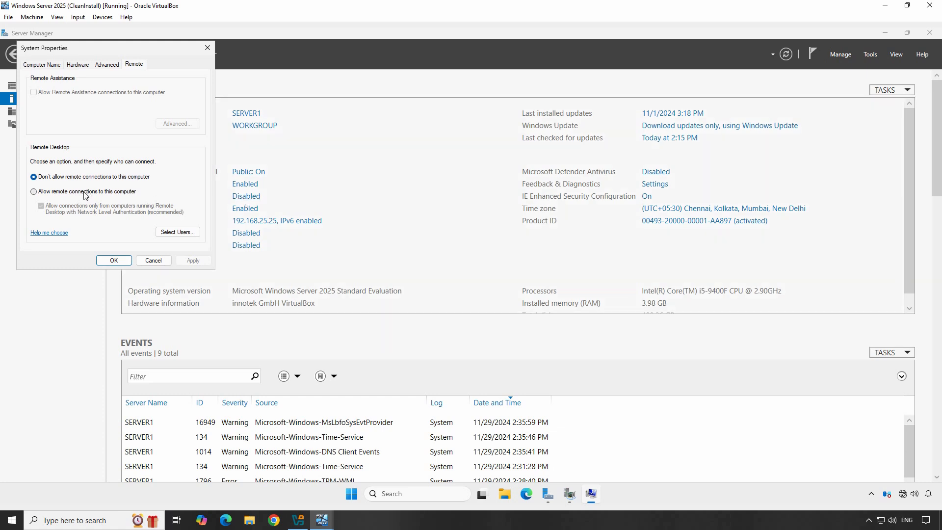
pyautogui.click(34, 191)
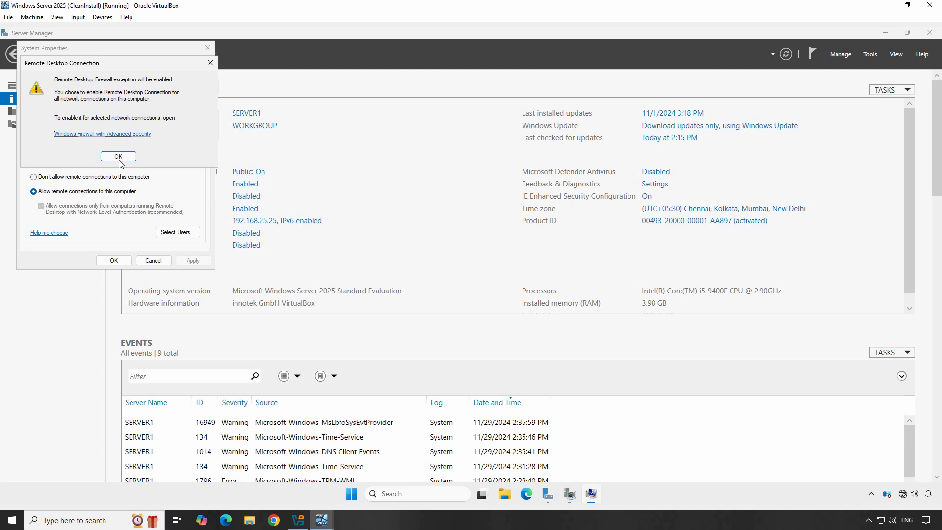
pyautogui.click(118, 156)
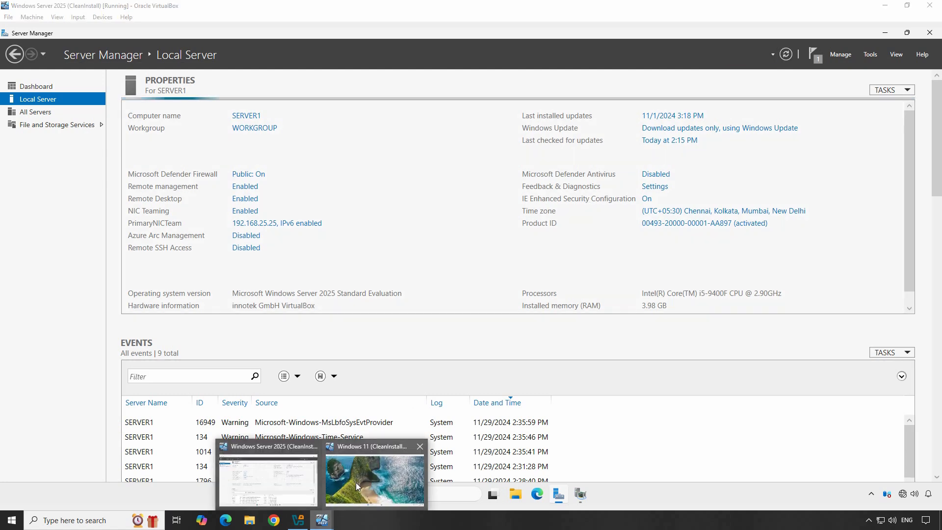
# Step: From the Windows 11 VM, launch Remote Desktop Connection and connect to 192.168.25.25
pyautogui.click(373, 477)
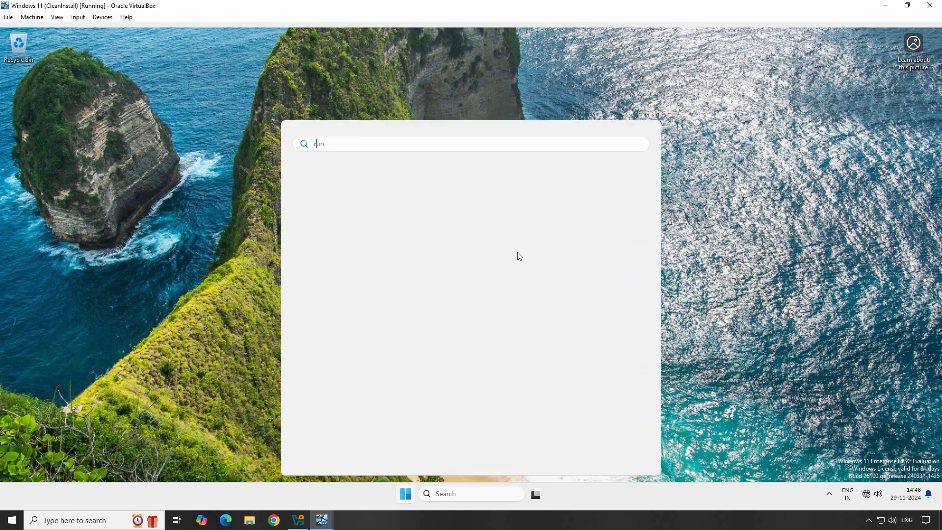
pyautogui.write('remote desktop Connection')
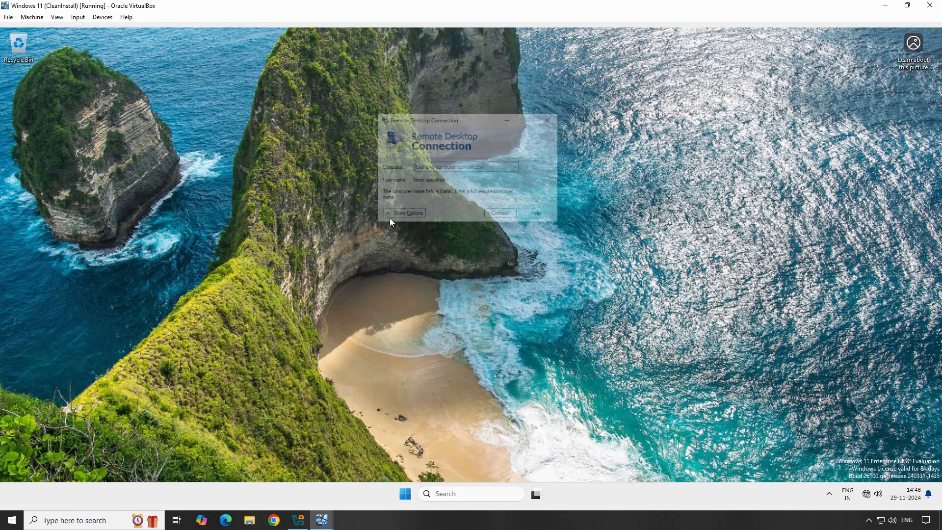
pyautogui.write('192.168.25.25')
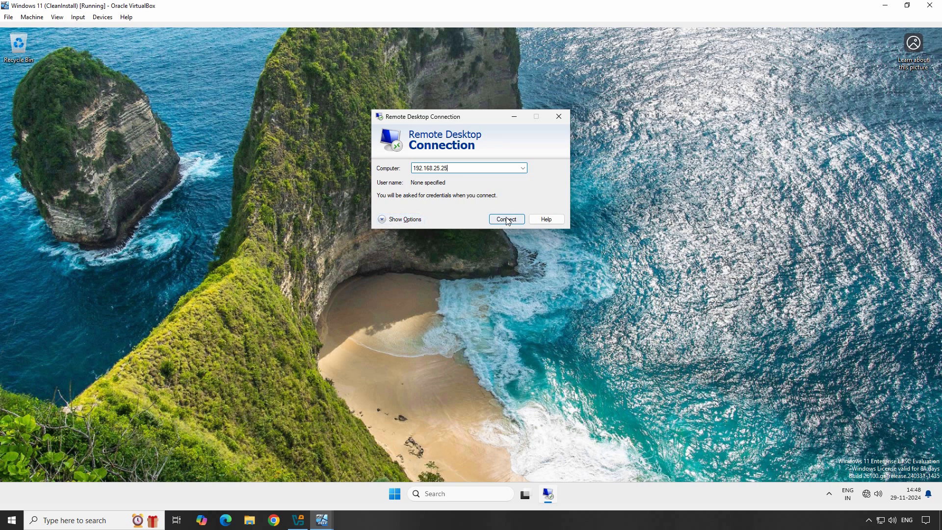
pyautogui.click(506, 219)
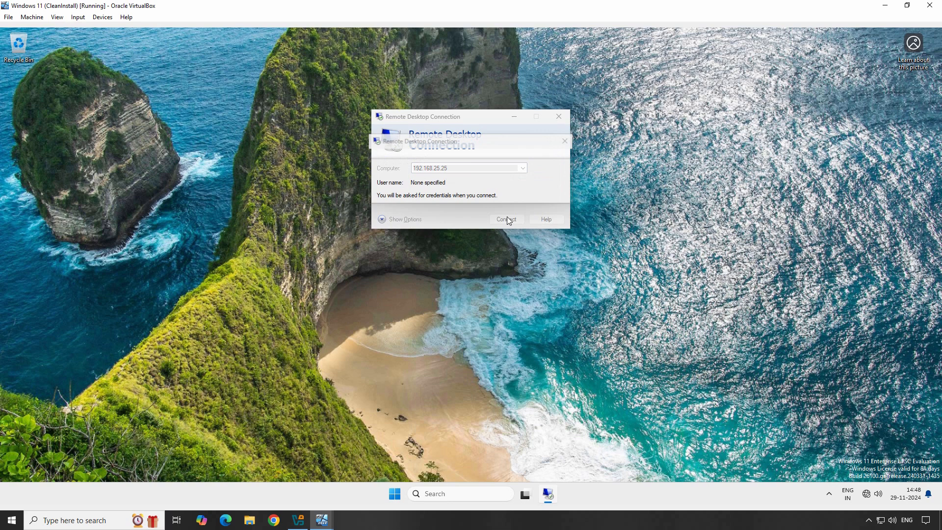
# Step: Sign in with the user name and password and accept the untrusted certificate warning
pyautogui.click(506, 219)
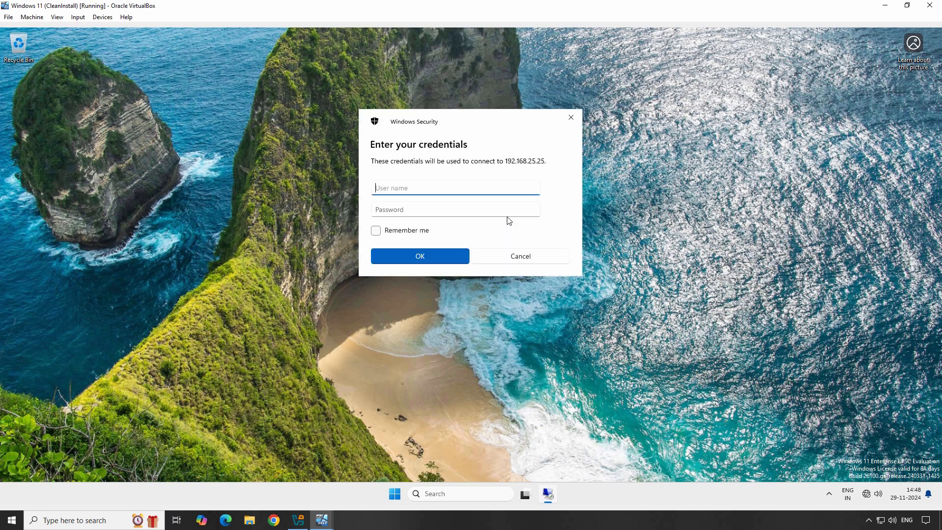
pyautogui.write('administrator')
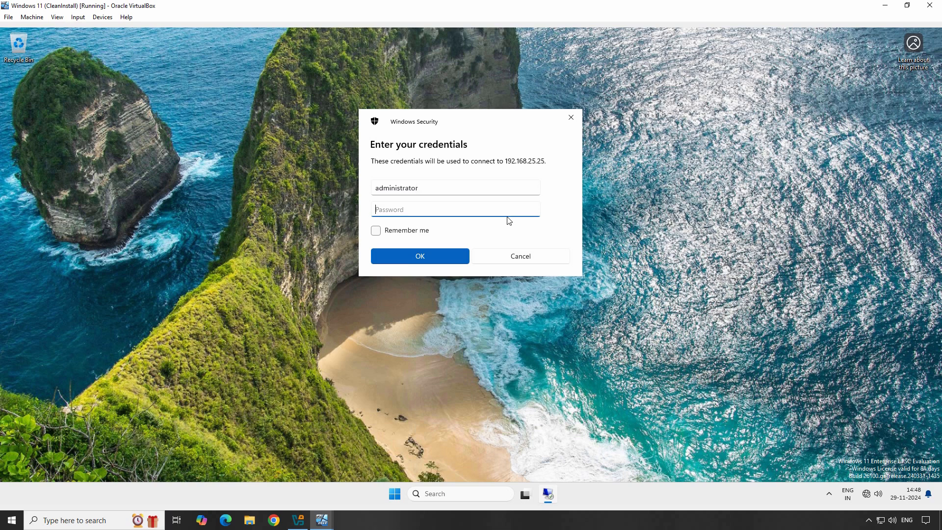
pyautogui.write('password')
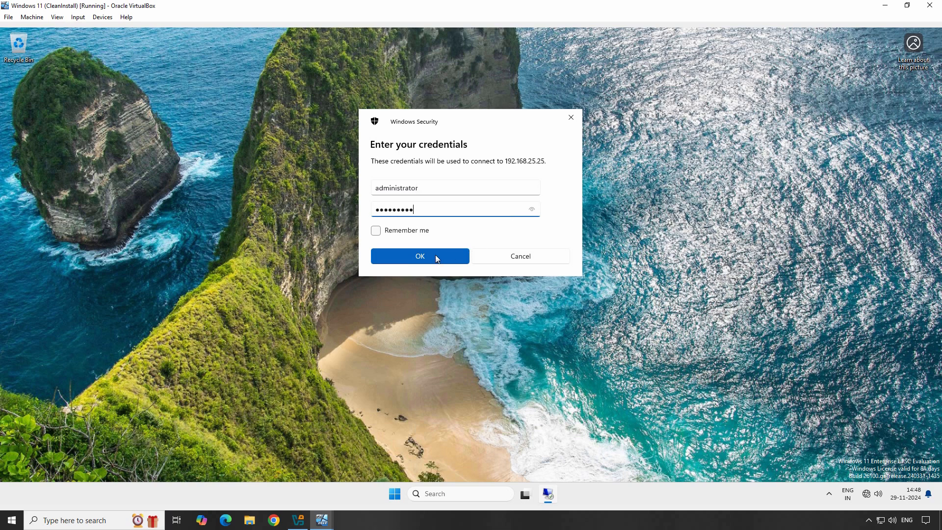
pyautogui.click(420, 256)
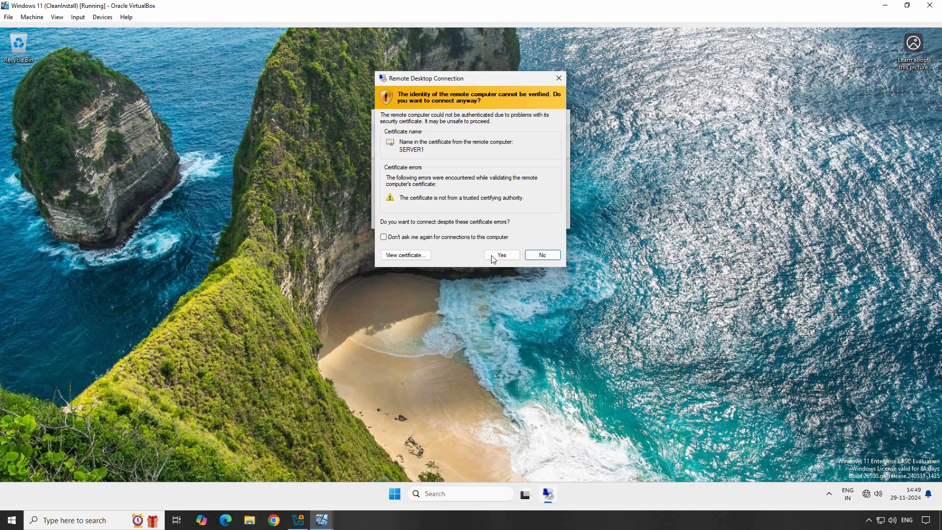
pyautogui.click(501, 255)
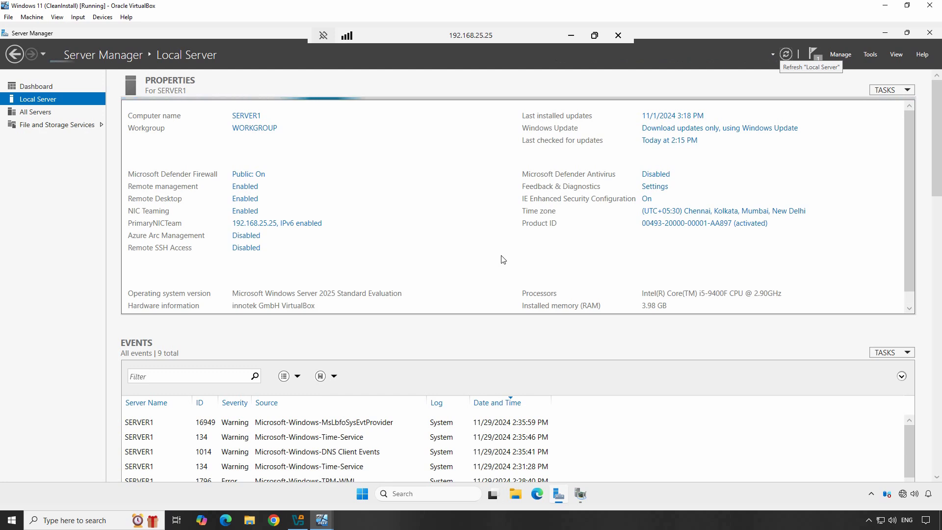
pyautogui.click(786, 54)
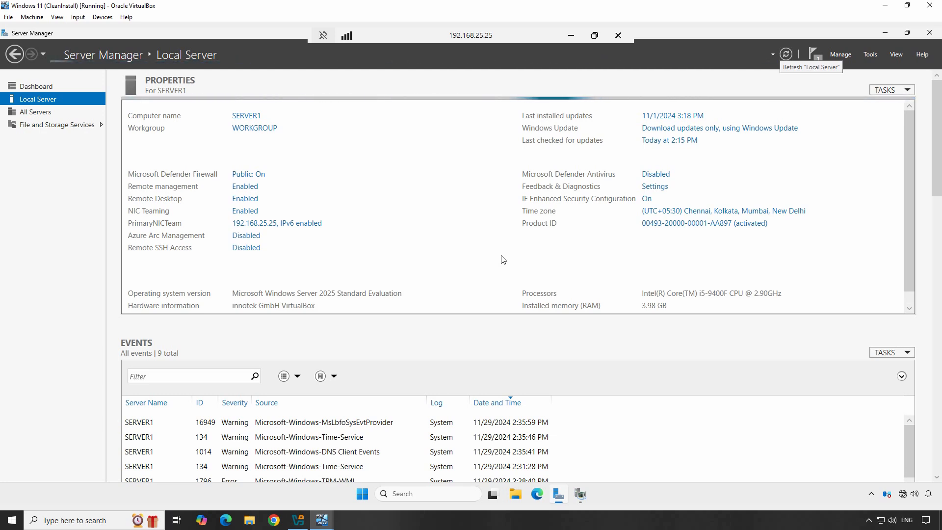
pyautogui.click(786, 54)
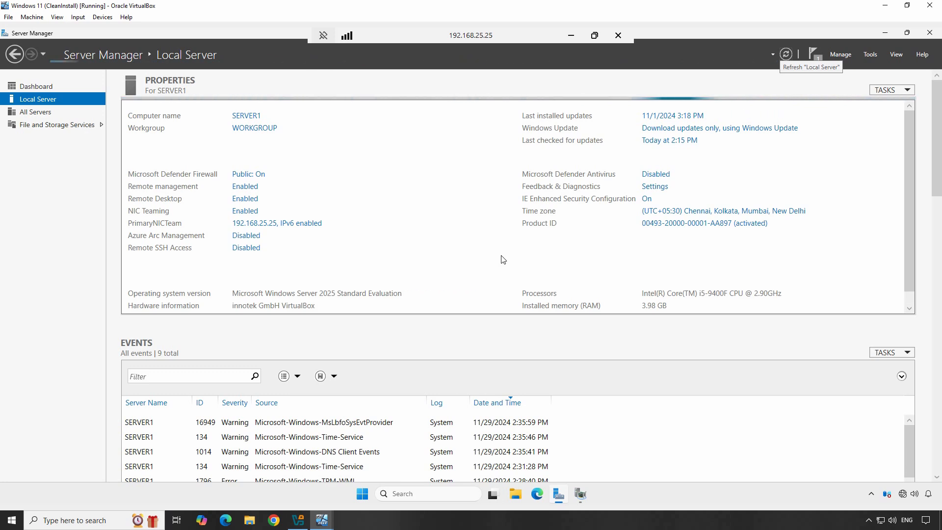
pyautogui.click(786, 53)
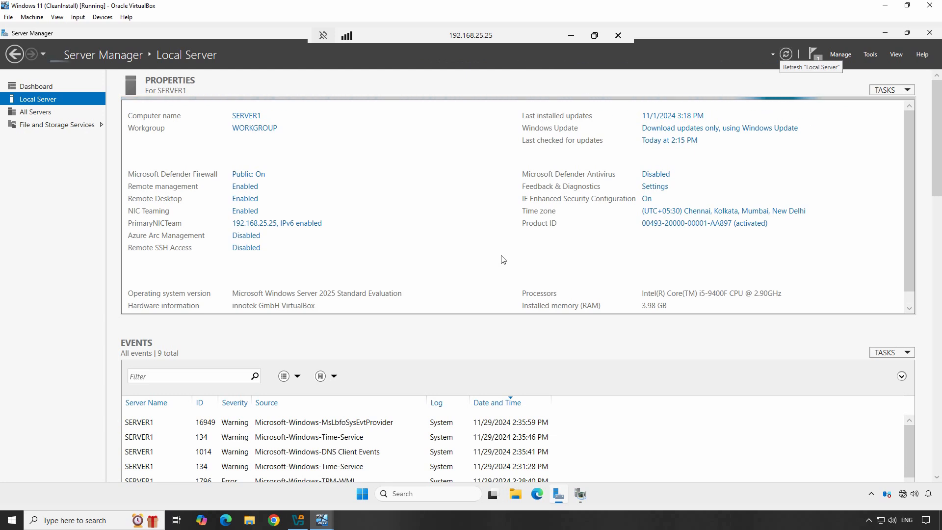
pyautogui.click(786, 54)
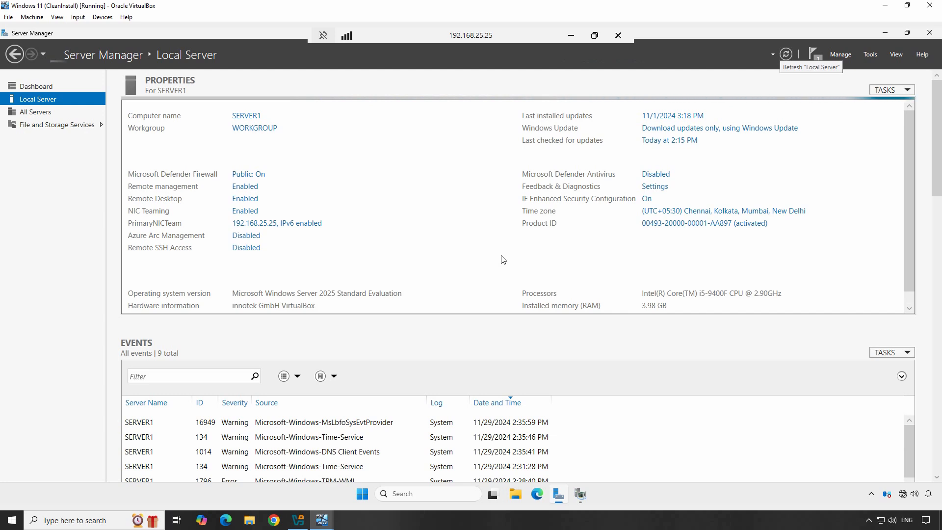
pyautogui.click(786, 54)
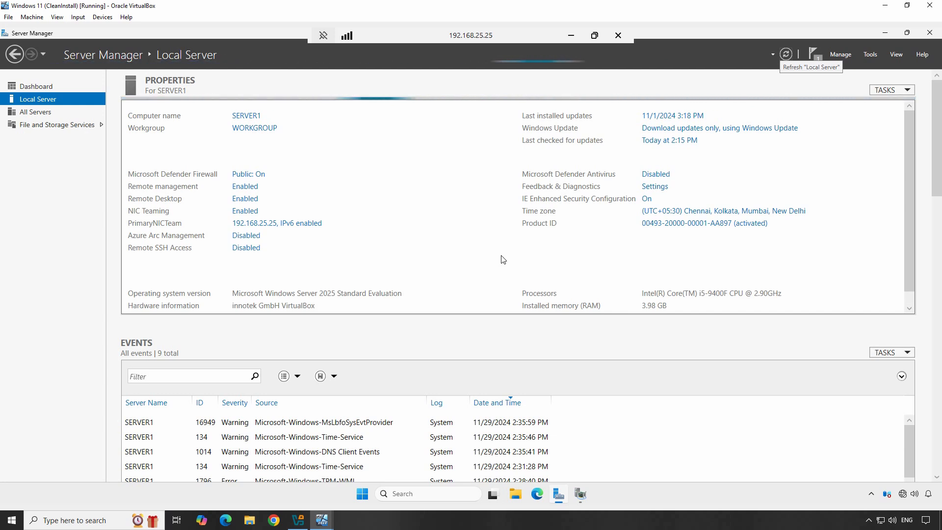